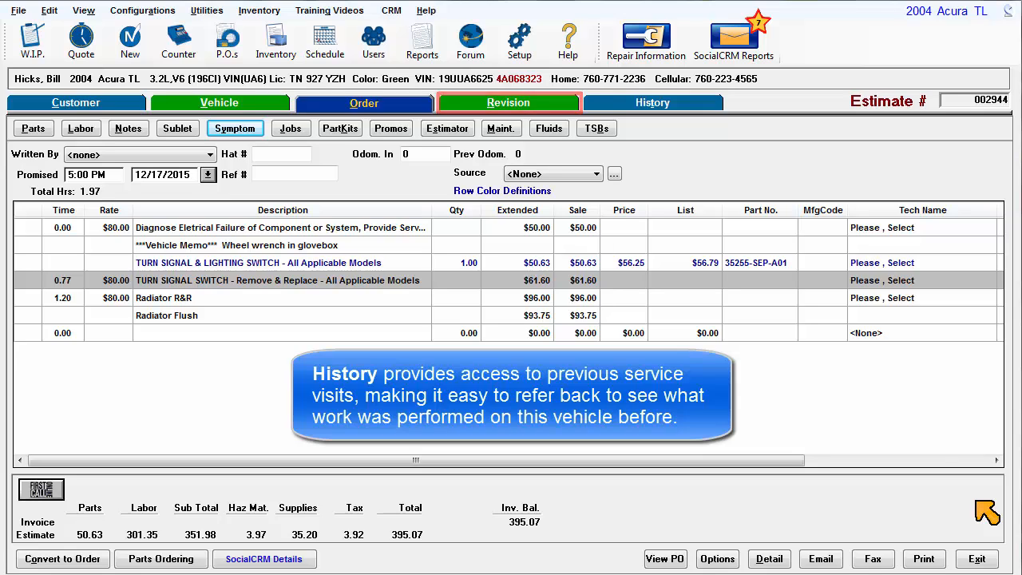
Convert the $395.07 Acura TL estimate into Approved RO #146831.
left_click(652, 103)
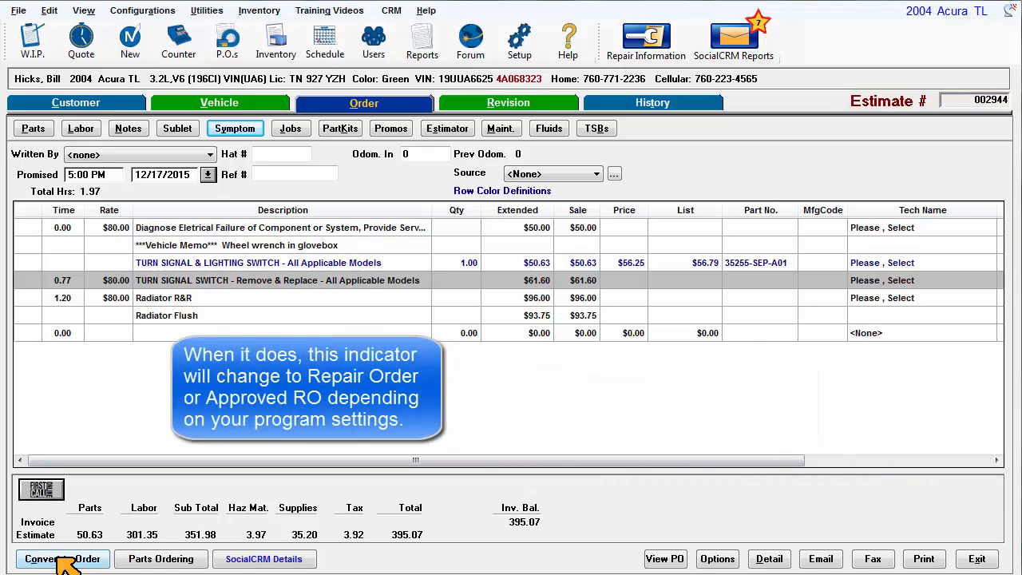
left_click(62, 558)
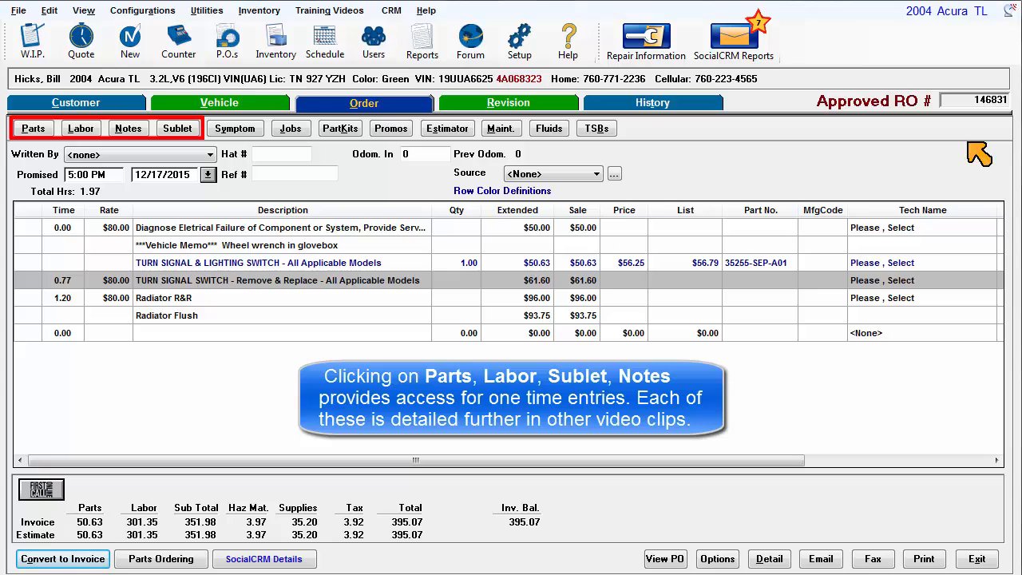
left_click(235, 128)
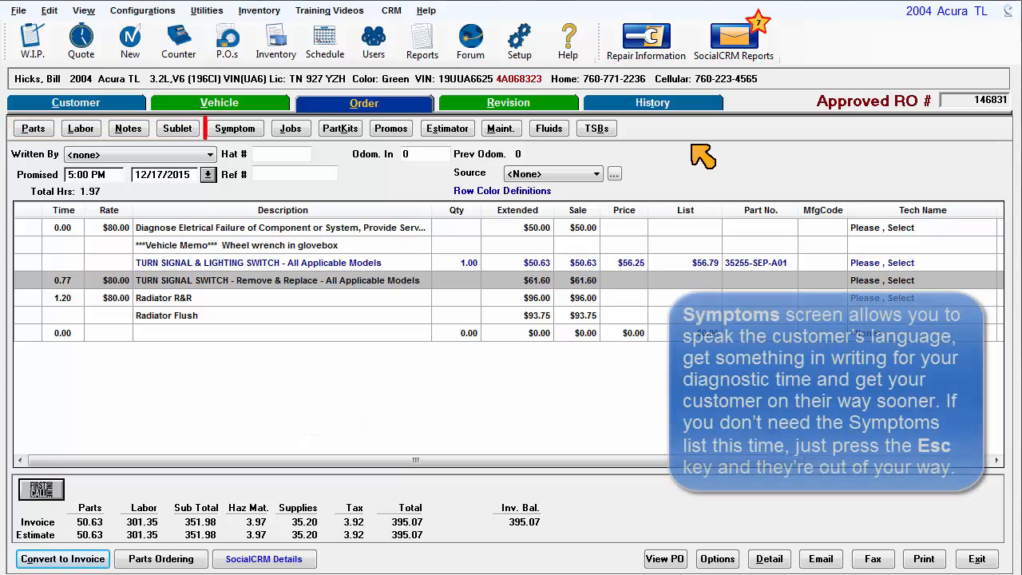
left_click(235, 128)
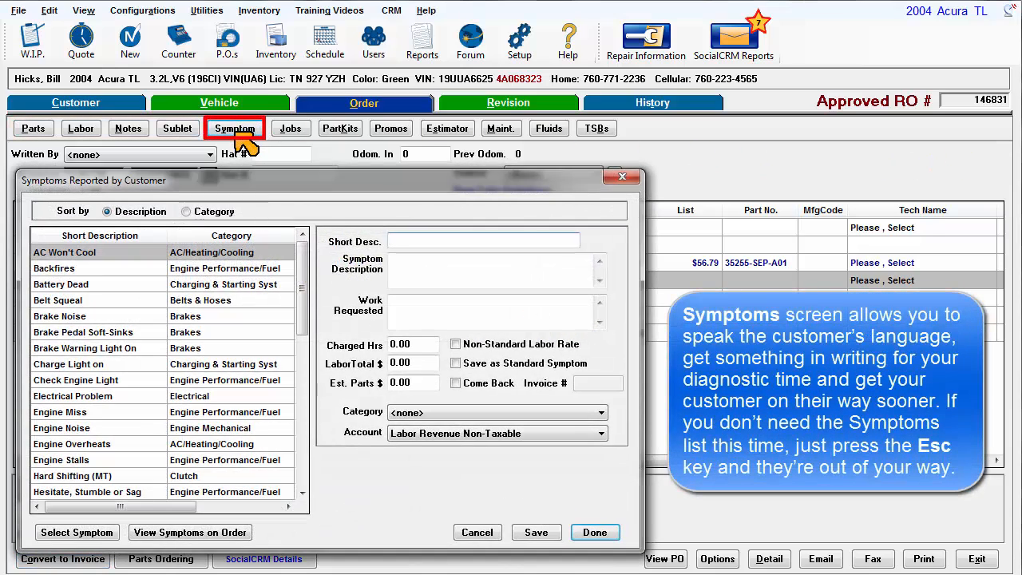
mouse_move(334, 185)
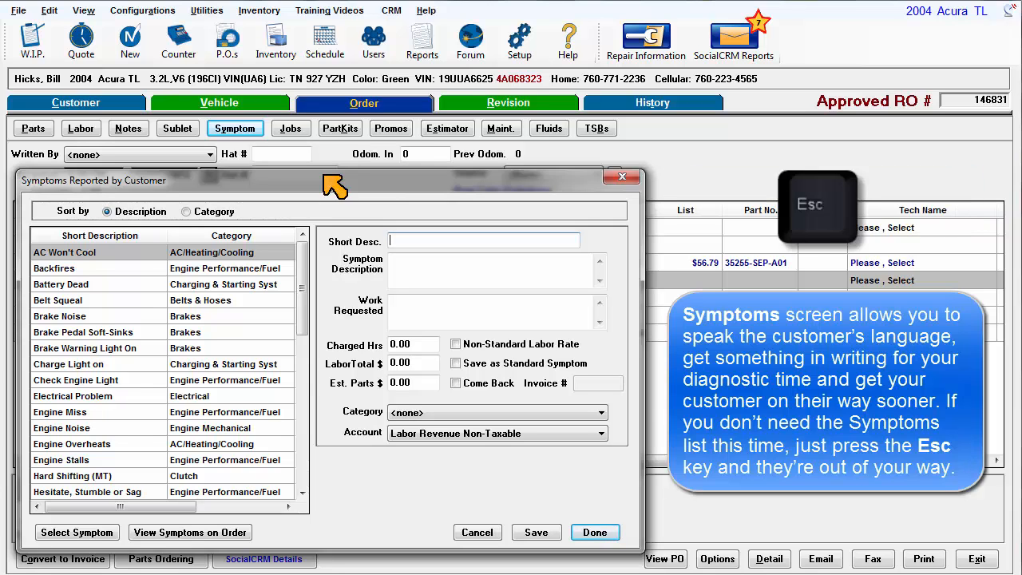
left_click(595, 531)
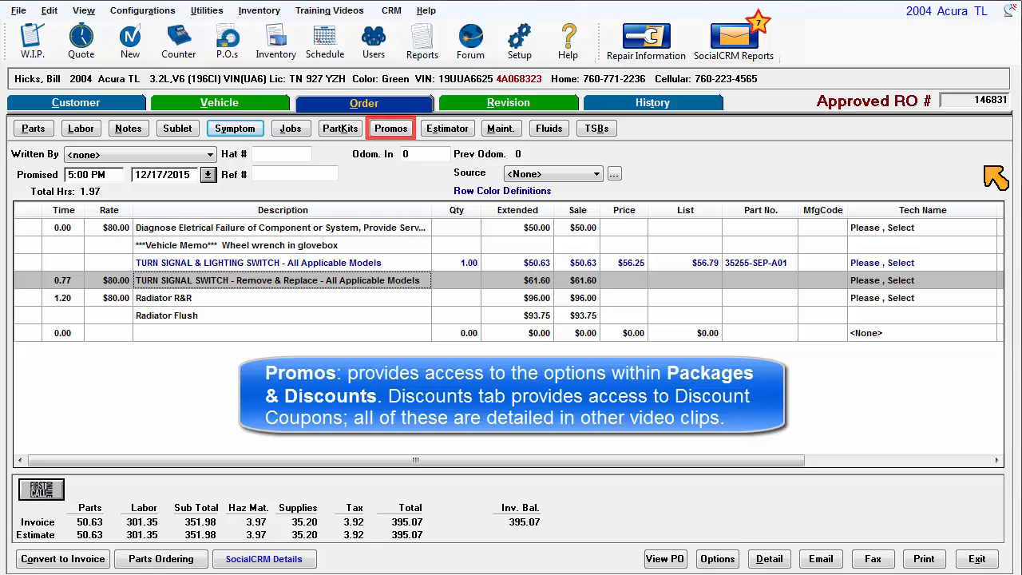
Open the Estimator catalog showing labor results for the Turn Signal Switch.
left_click(390, 128)
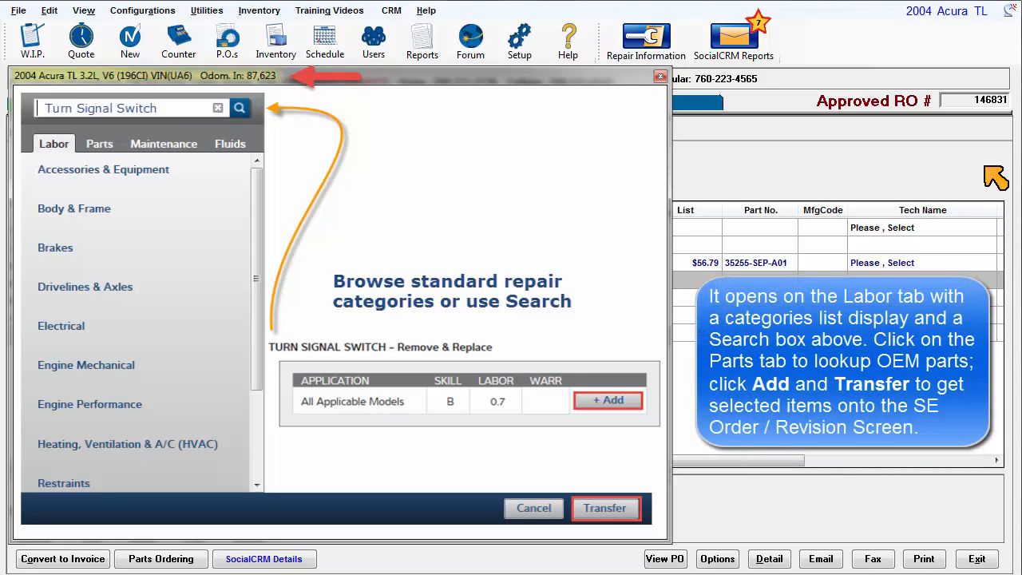
Browse the catalog's Parts and Fluids tabs, then close the Estimator window.
left_click(99, 144)
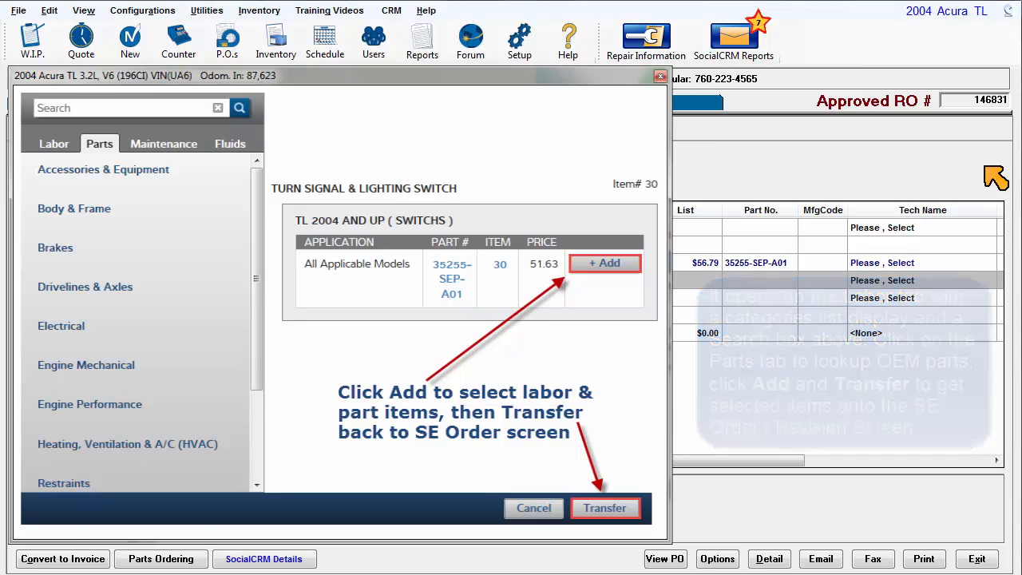
left_click(163, 144)
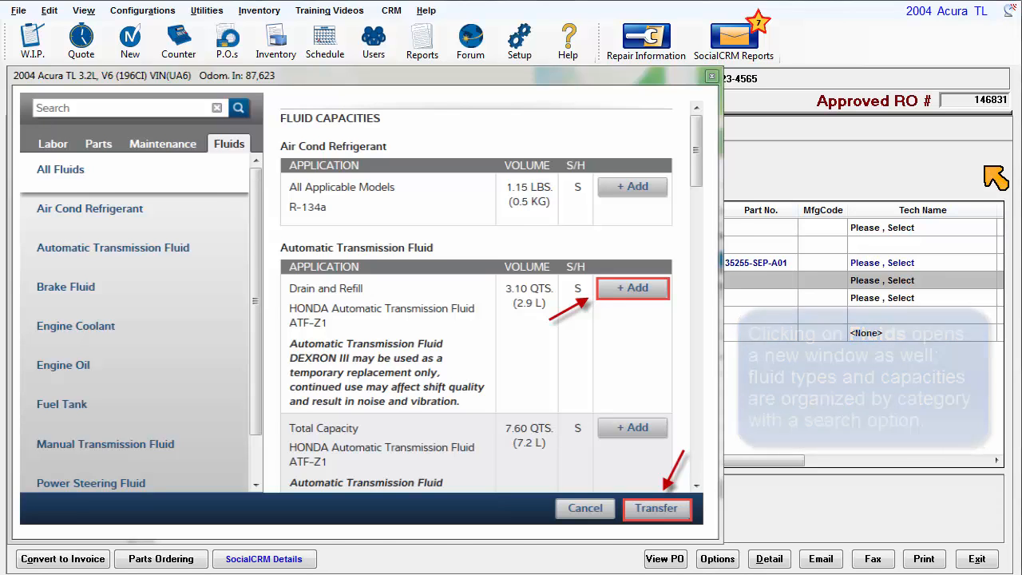
left_click(657, 508)
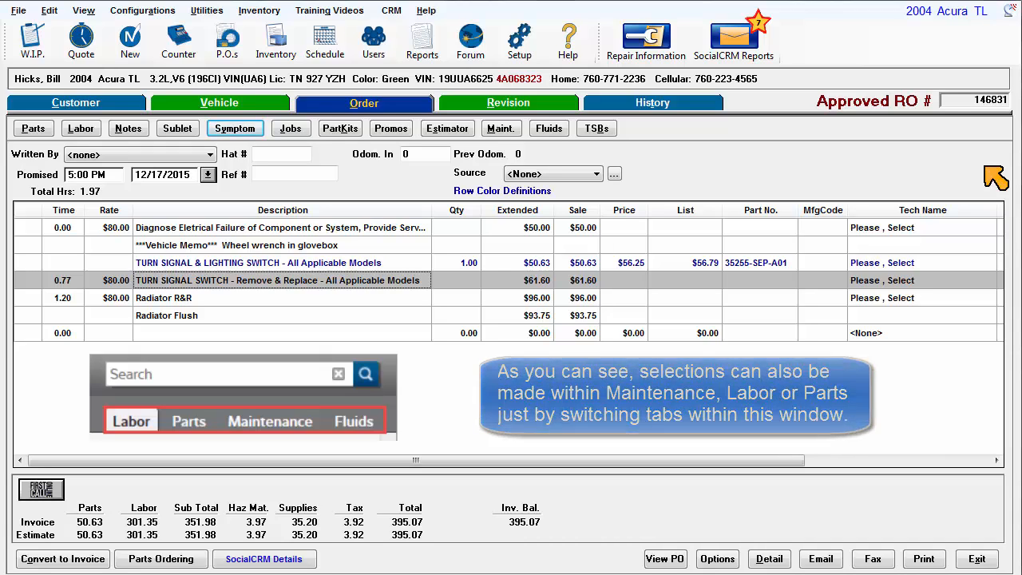
left_click(595, 127)
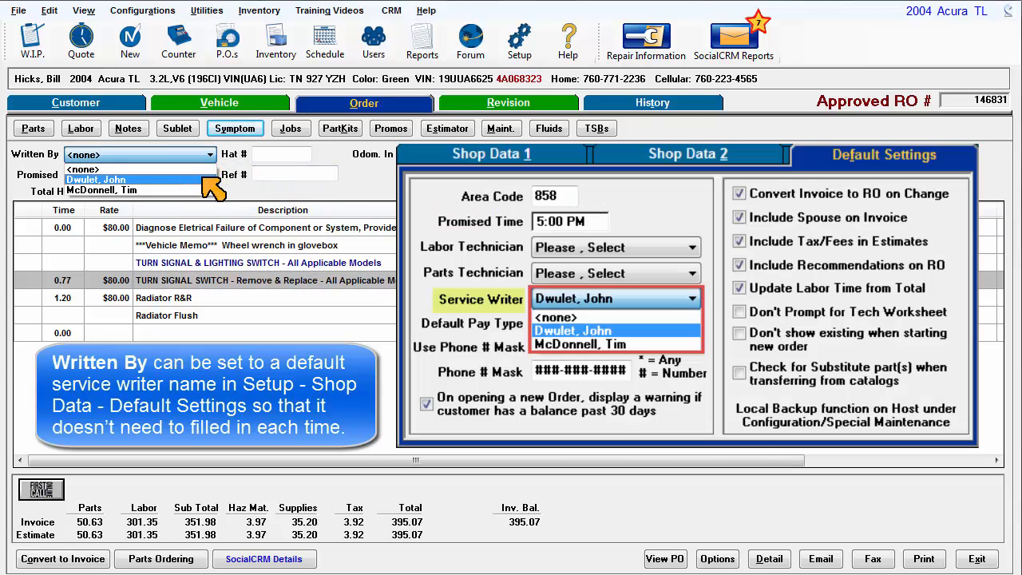
left_click(96, 179)
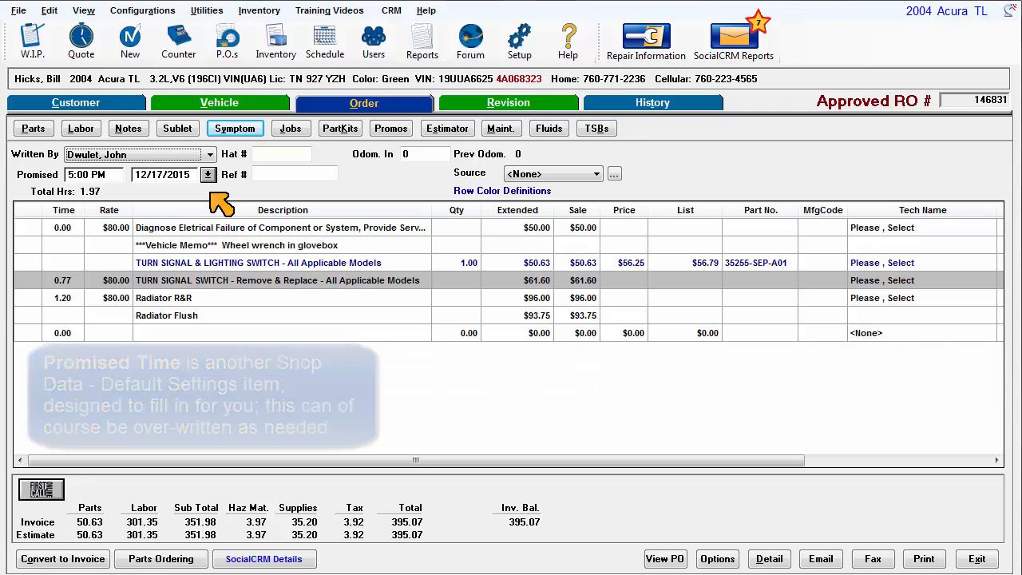
left_click(281, 153)
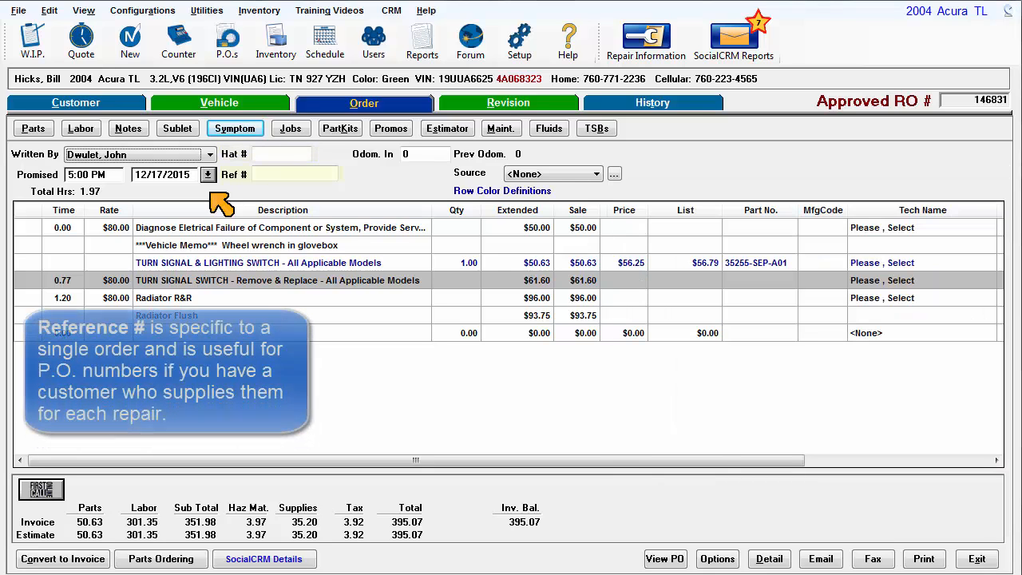
left_click(296, 174)
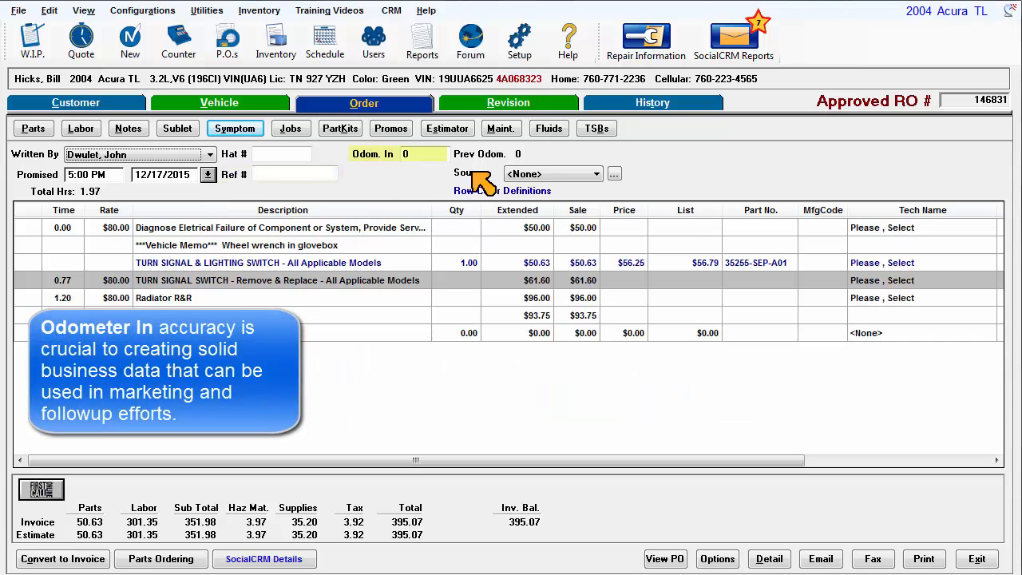
Enter 87623 as the incoming odometer reading.
left_click(403, 153)
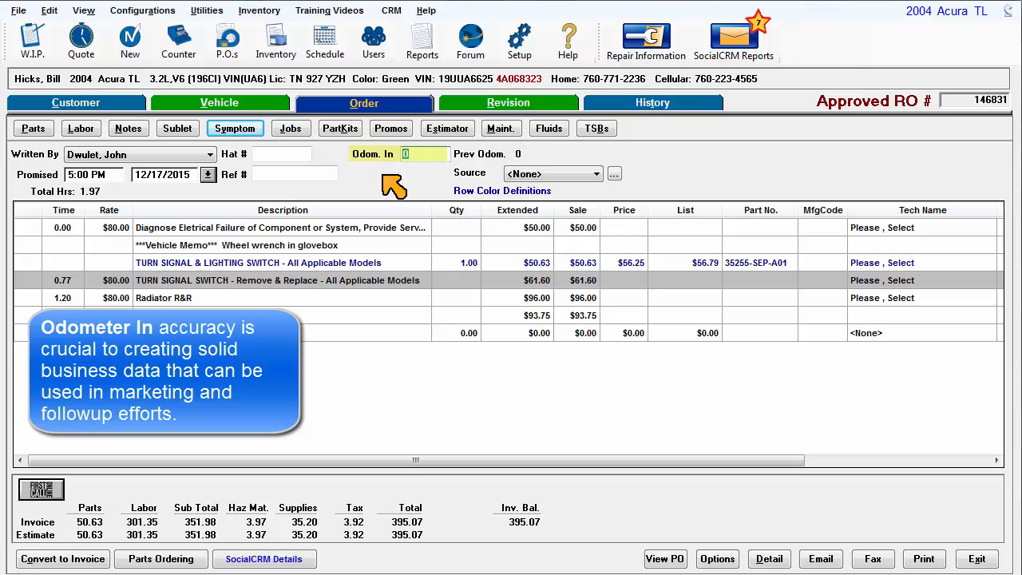
type("87623")
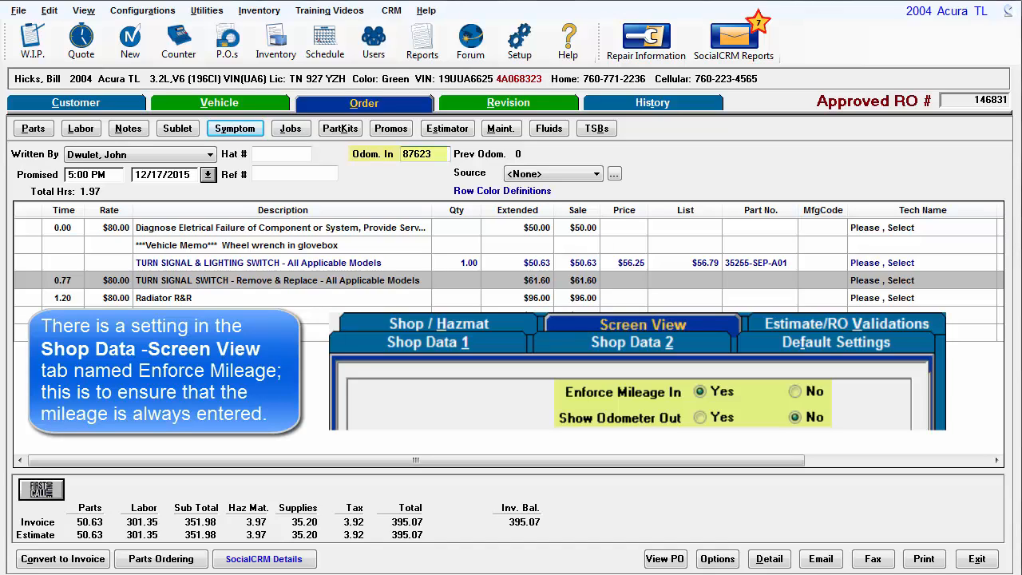
left_click(399, 154)
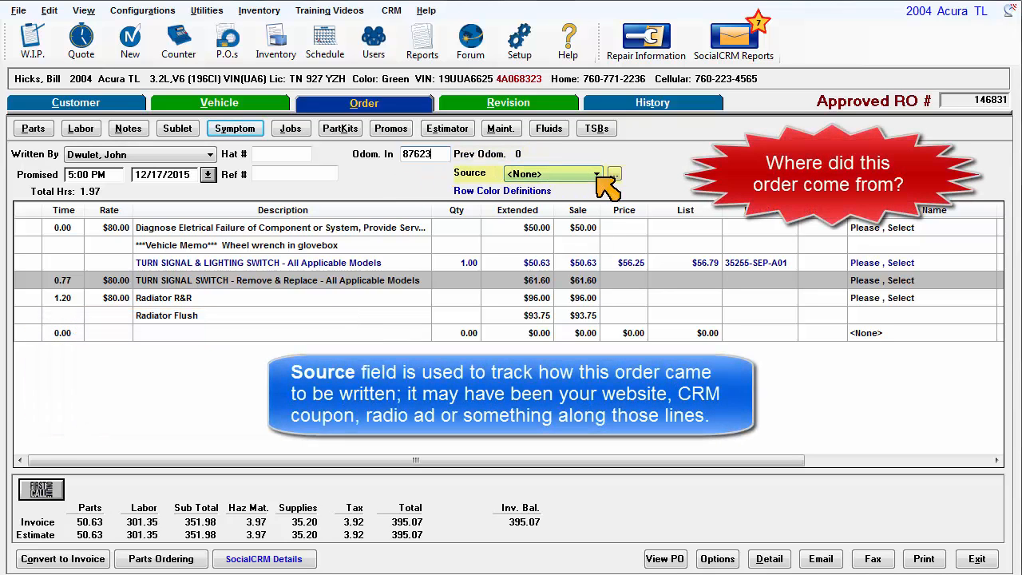
left_click(614, 173)
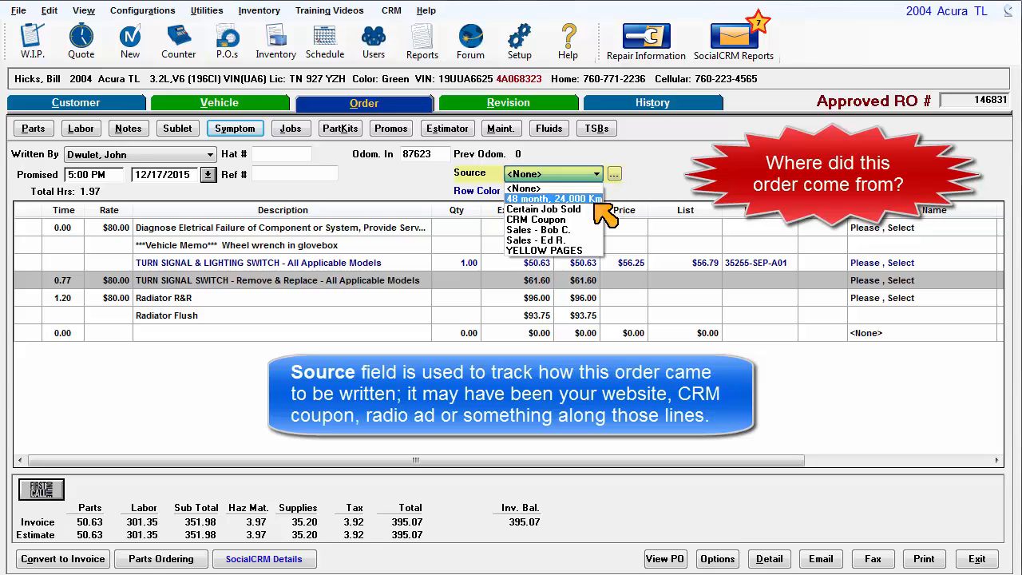
mouse_move(544, 209)
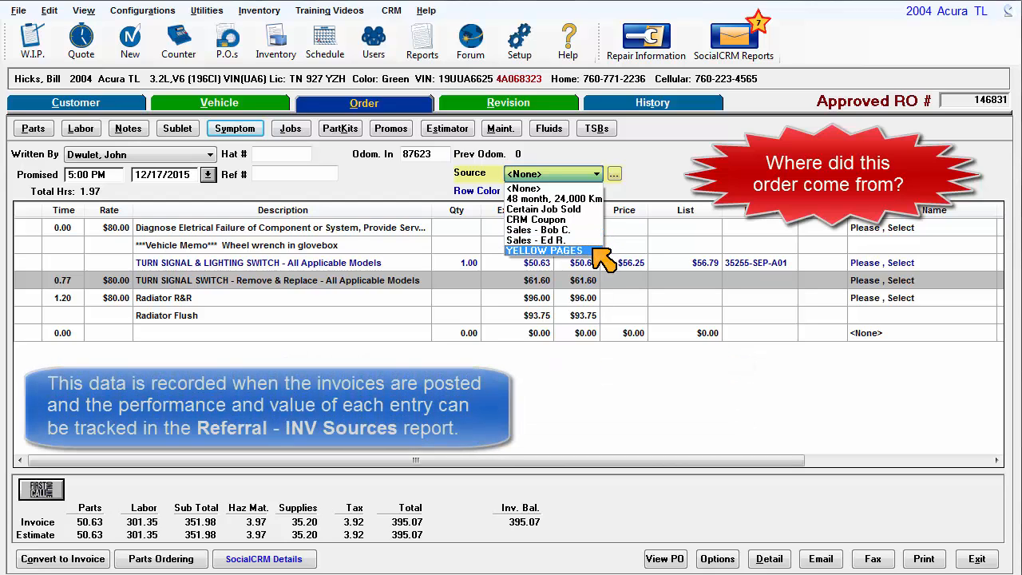
mouse_move(553, 198)
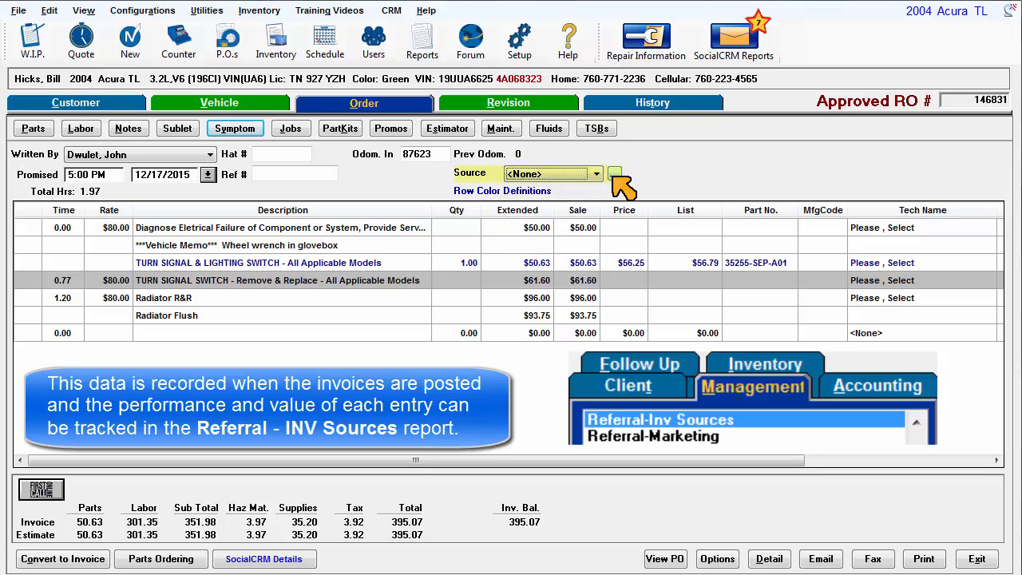
left_click(614, 174)
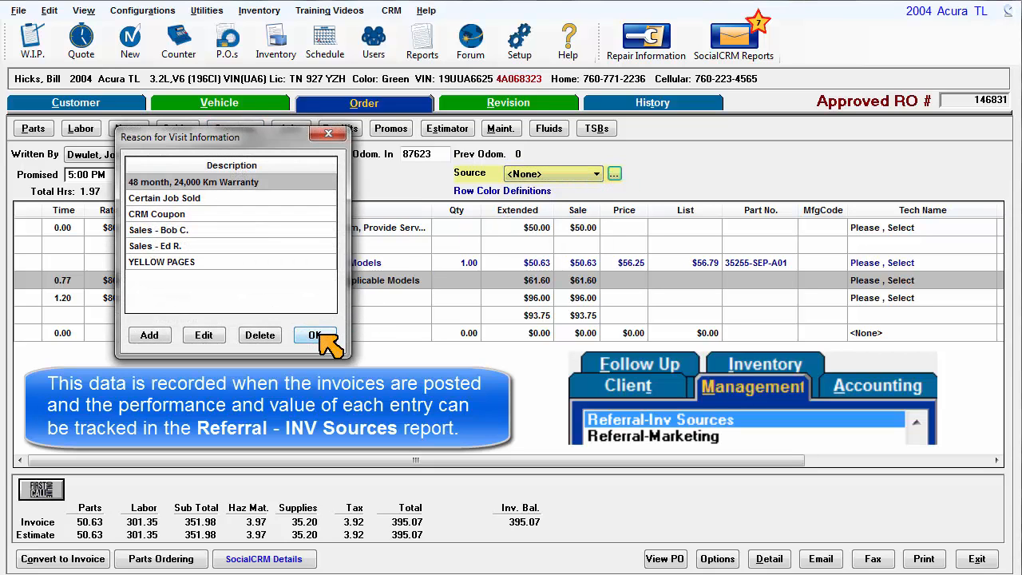
left_click(314, 334)
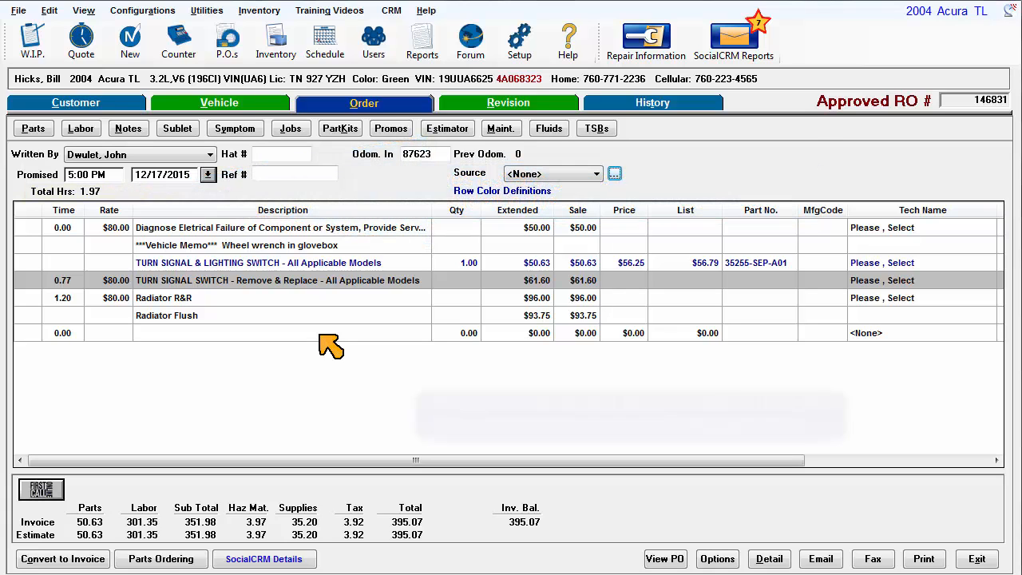
mouse_move(502, 190)
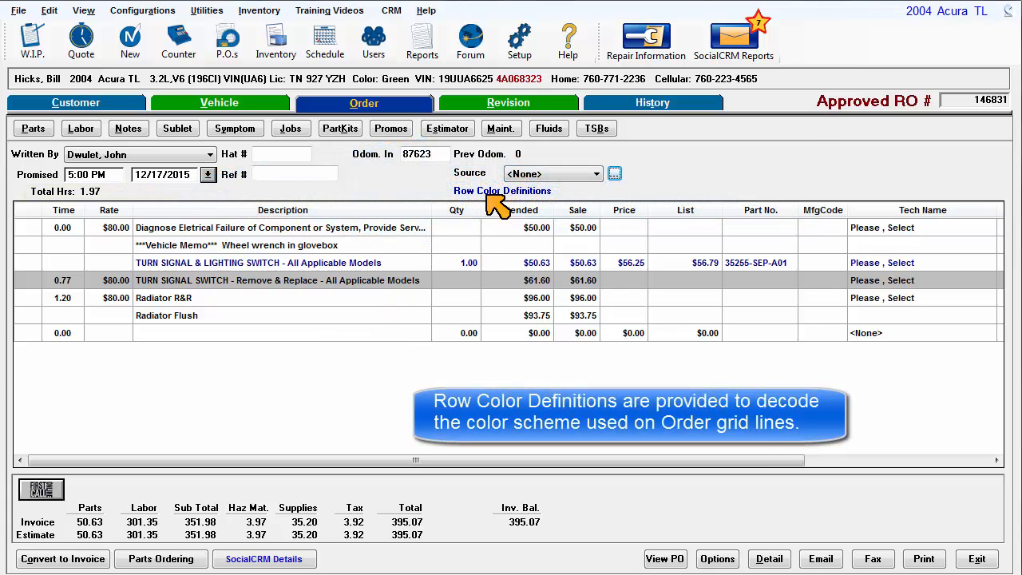
left_click(501, 190)
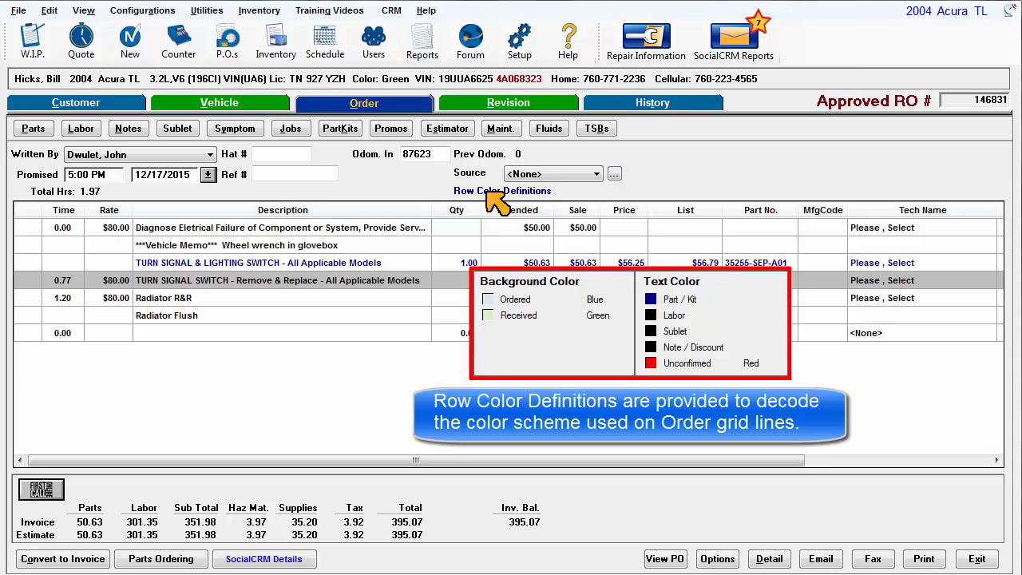